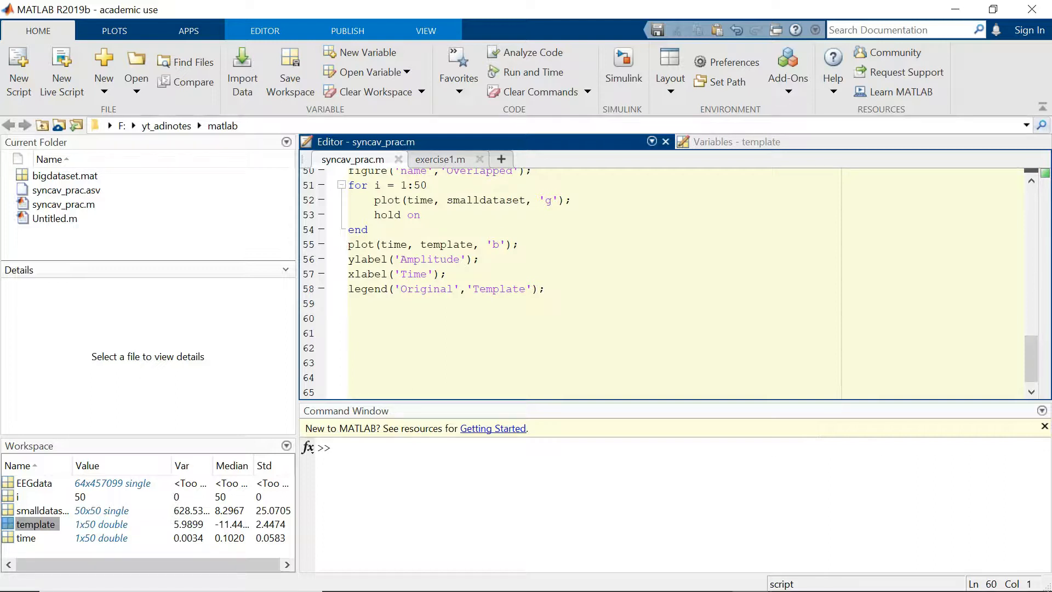
Begin a comment on line 60 and open smalldataset in the Variables editor
type("%")
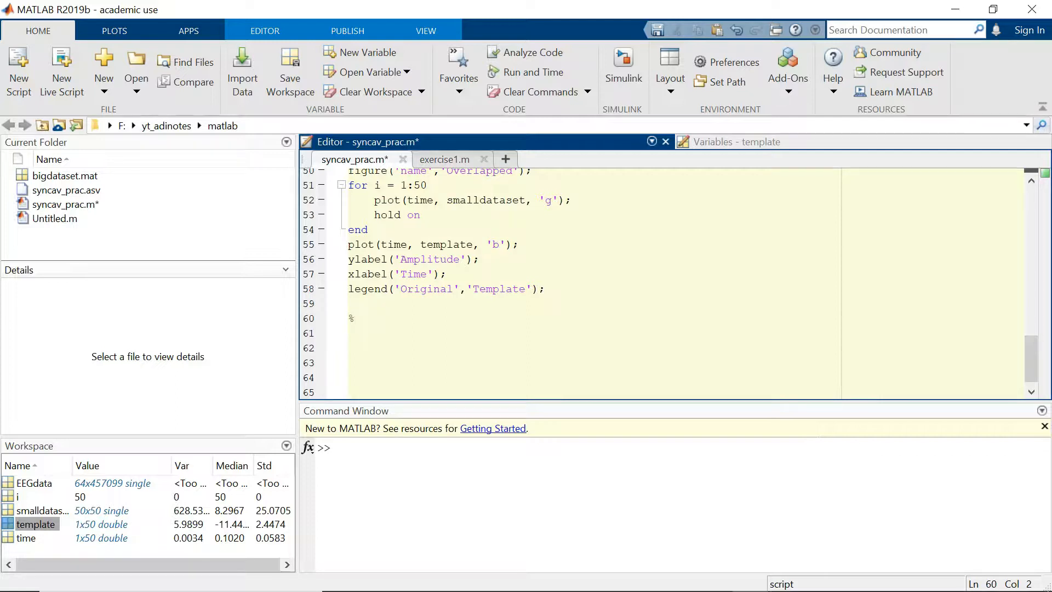
left_click(354, 319)
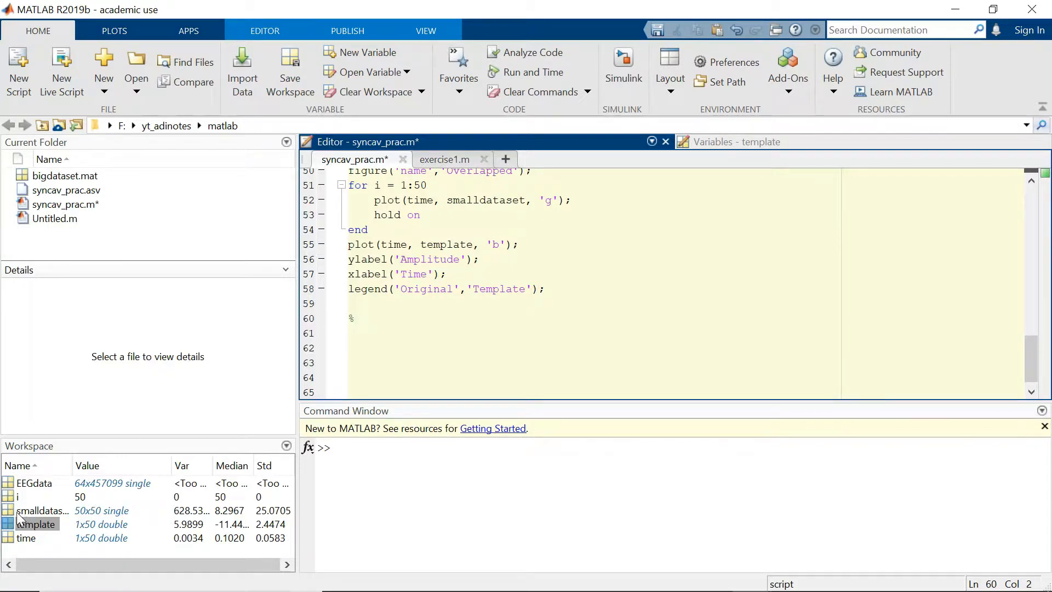
double_click(43, 511)
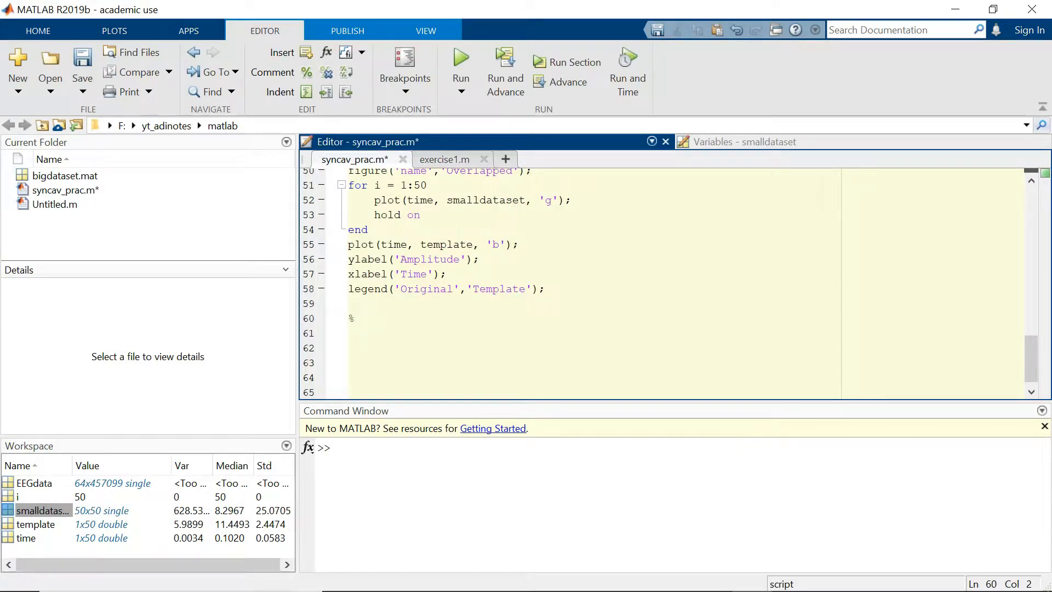
Label line 60 with the comment 'Signal to Noise ratio'
type("Si")
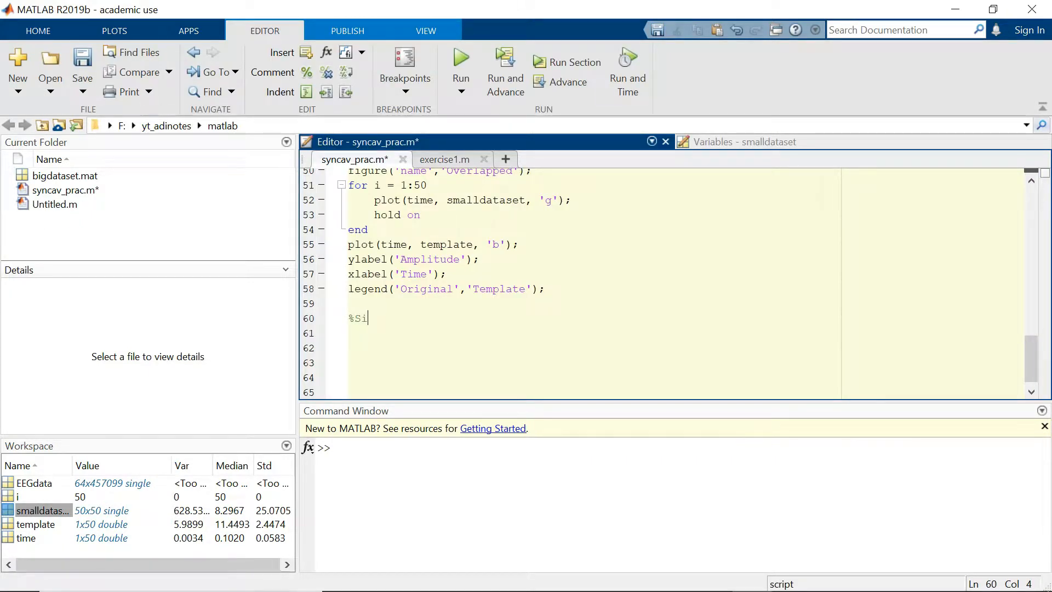
type("gnal t")
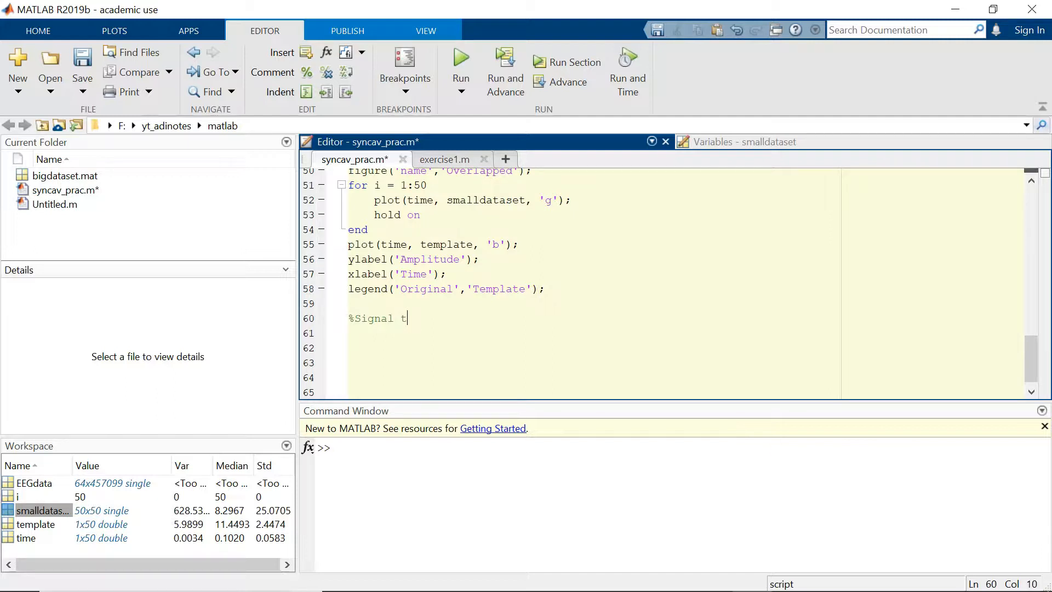
type("o Noise ra")
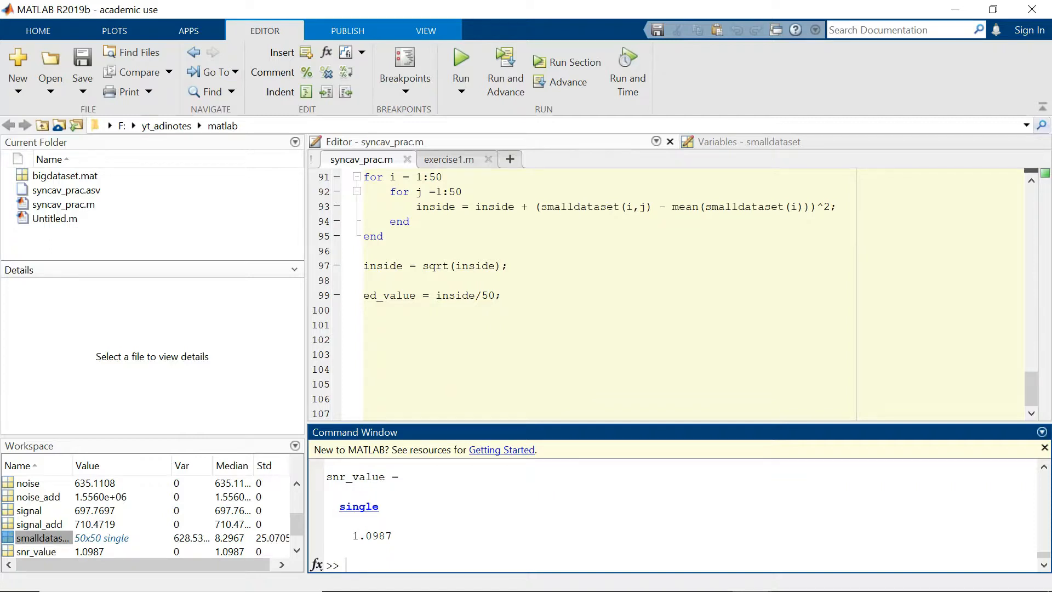
Enter ed_value in the Command Window to display 26.3284
type("e")
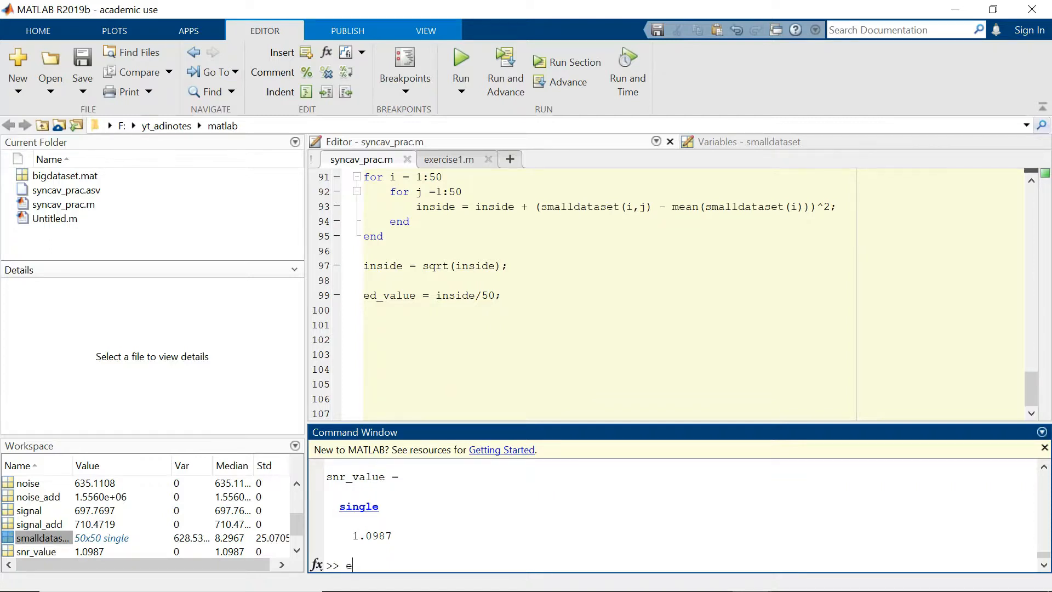
type("d_")
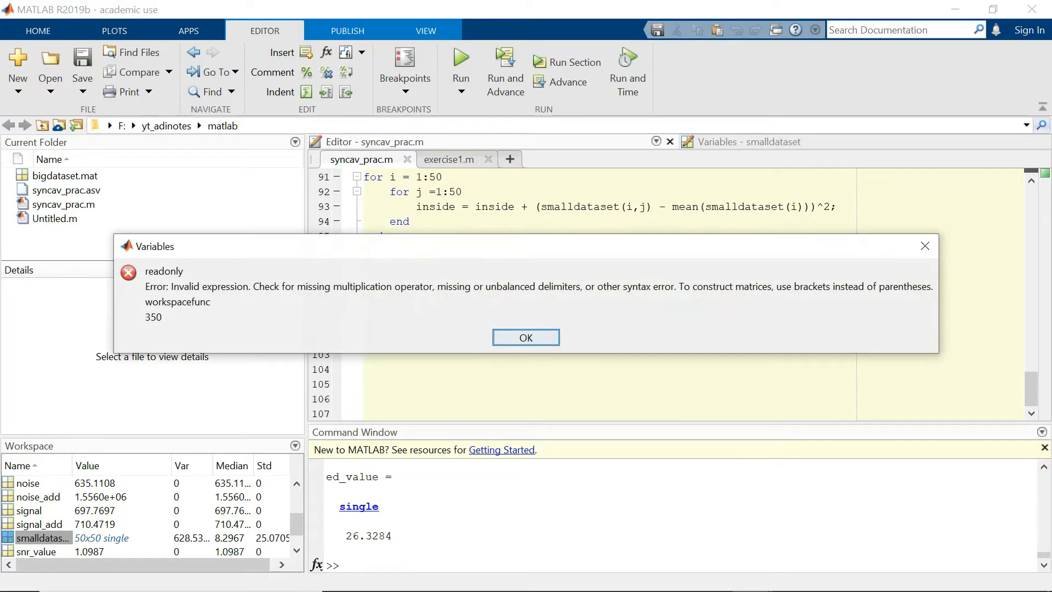
Close the invalid-expression error dialog and scroll the Editor down toward line 99
left_click(525, 337)
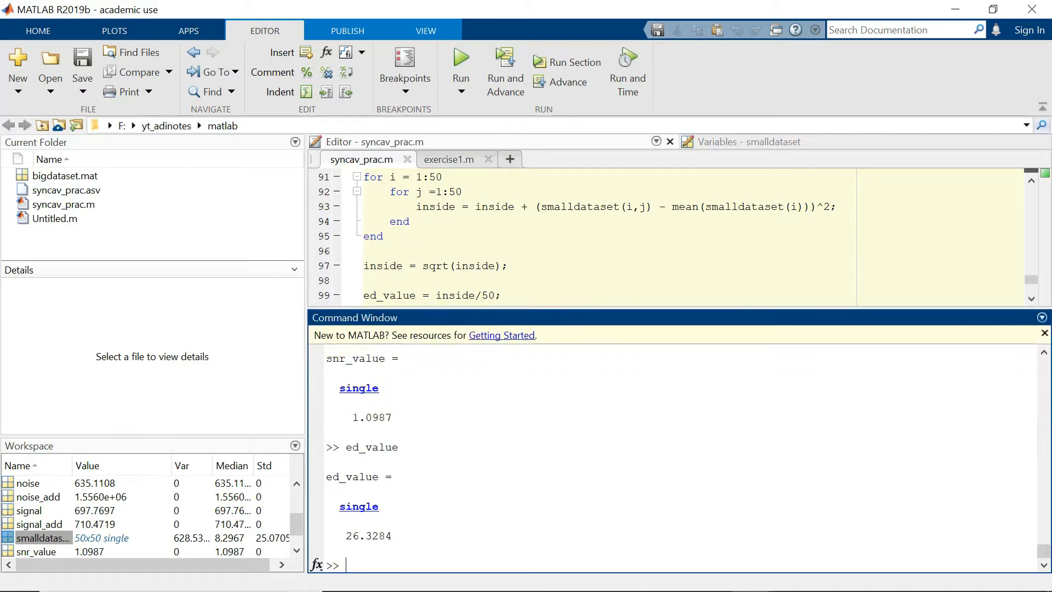
scroll("down", 3)
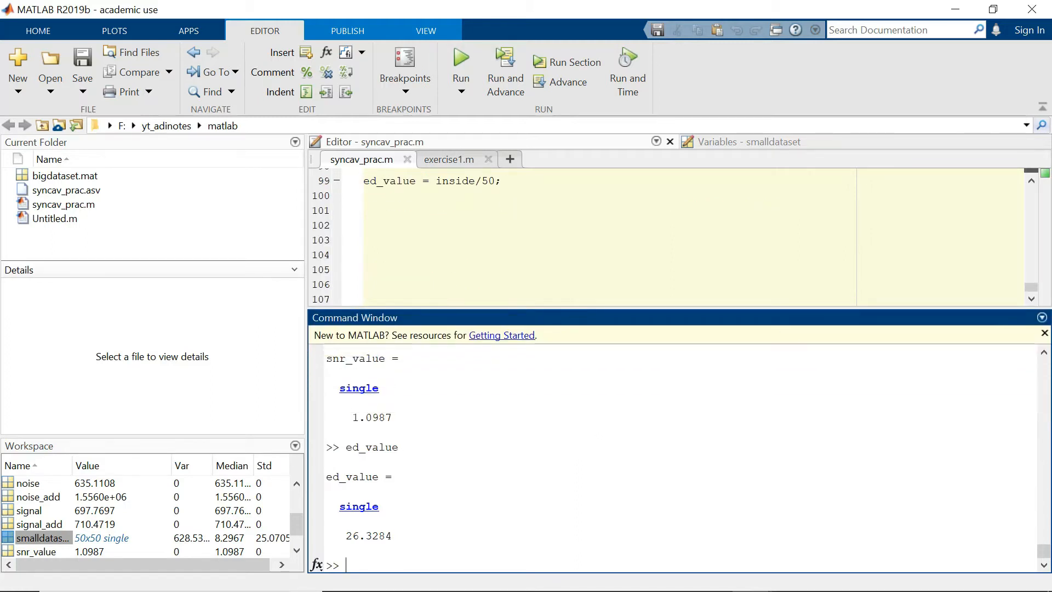